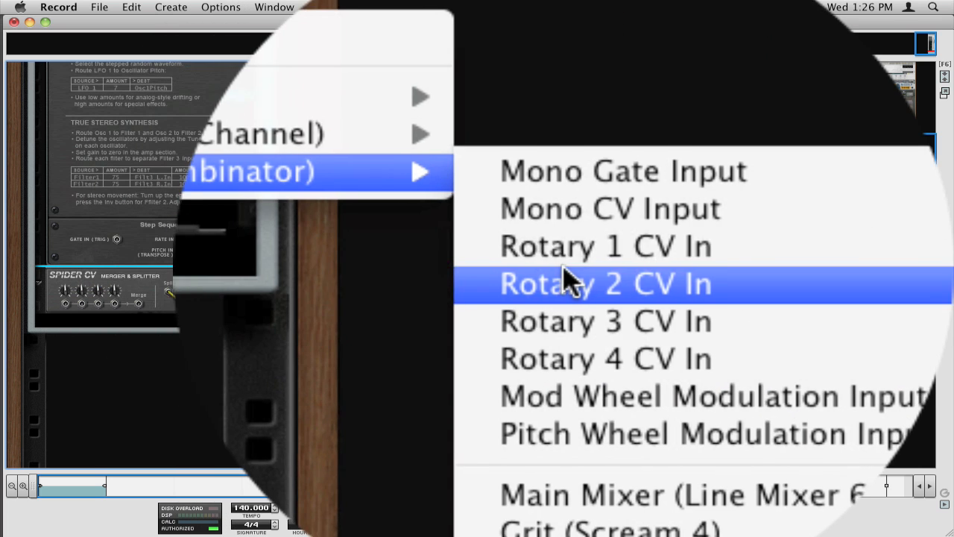
Step: Send the CV to Combinator Rotary 2 CV In and use MIDI Key Gate as Thor's mod source
{"action": "left_click", "coordinate": [605, 283]}
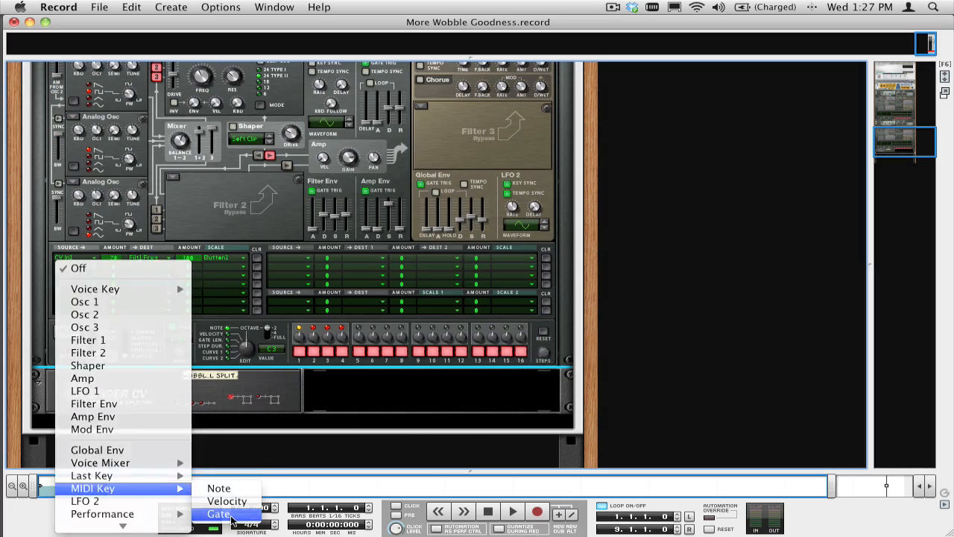
{"action": "left_click", "coordinate": [219, 513]}
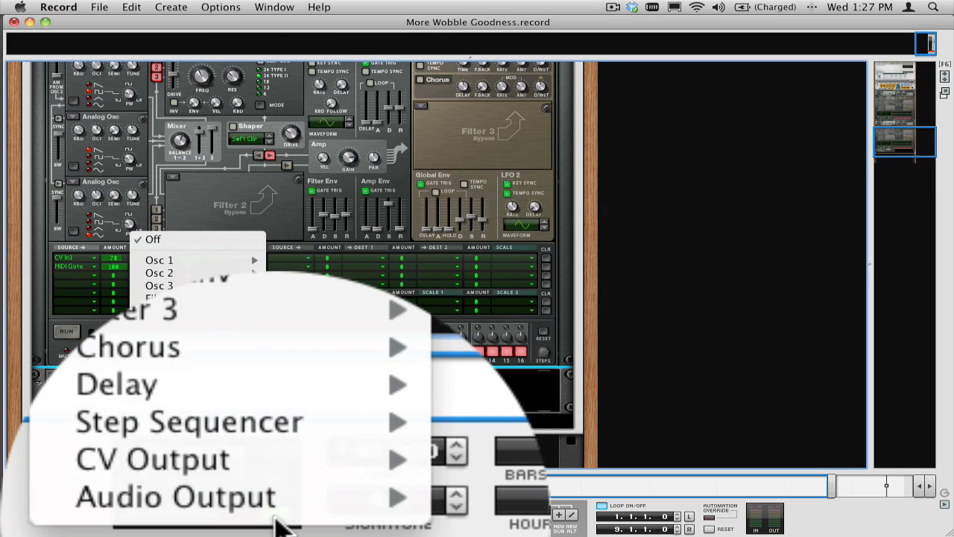
{"action": "mouse_move", "coordinate": [188, 420]}
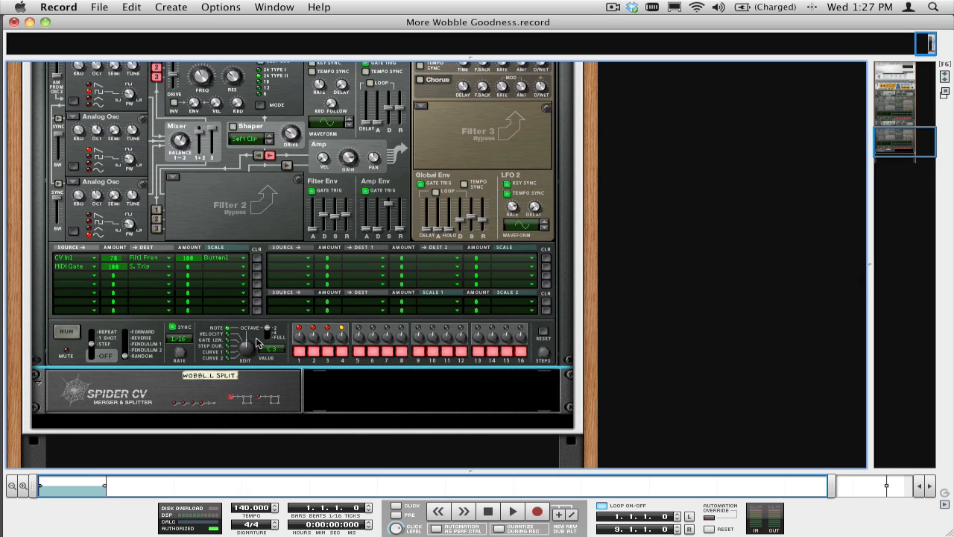
{"action": "mouse_move", "coordinate": [252, 349]}
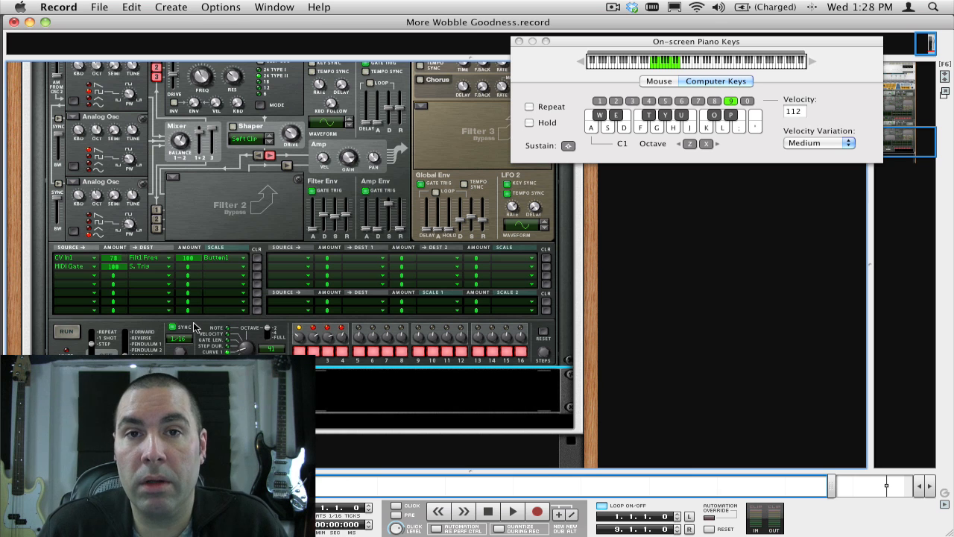
Step: Scroll the rack down to the Thor holding Wavetable Osc modules and its first table selector
{"action": "scroll", "scroll_direction": "down", "scroll_amount": 3}
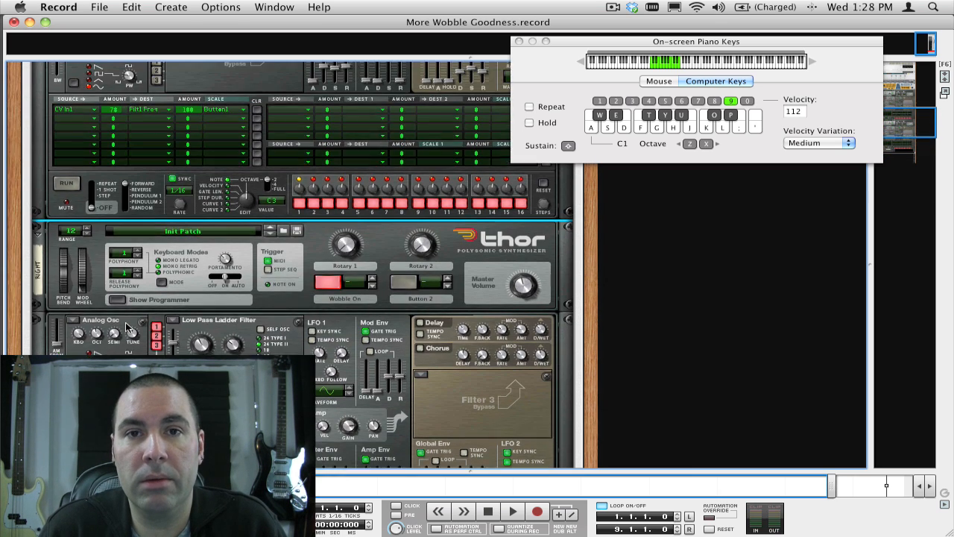
{"action": "scroll", "scroll_direction": "down", "scroll_amount": 3}
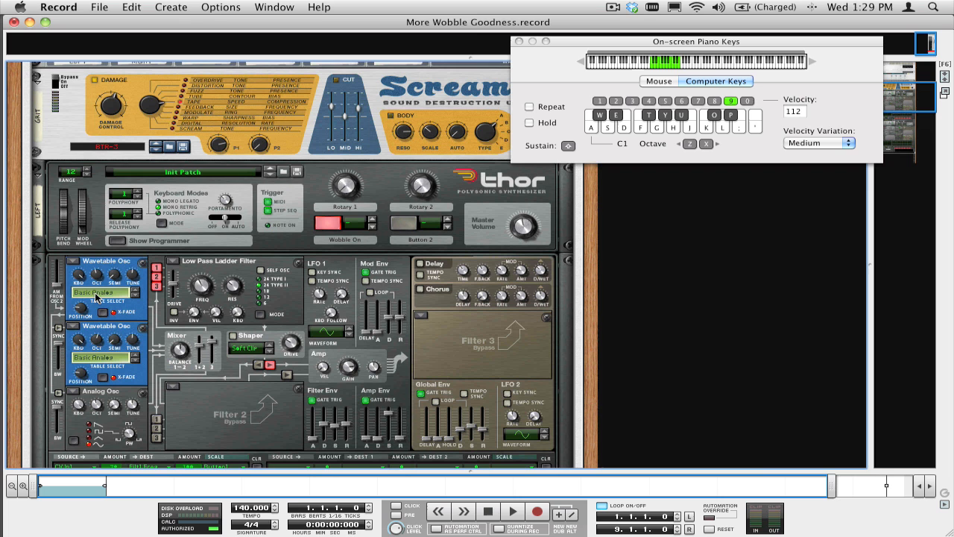
{"action": "left_click", "coordinate": [97, 292]}
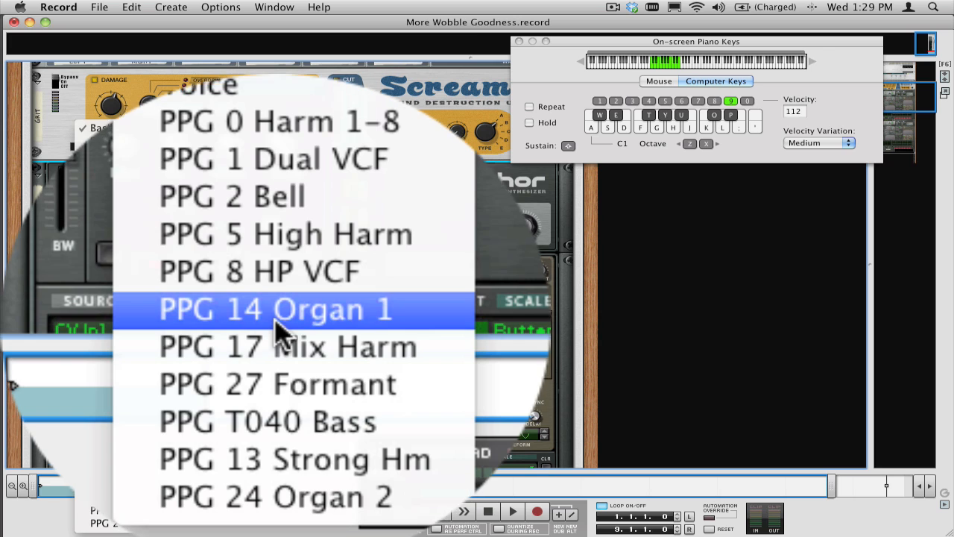
Step: Load PPG 13 Strong Hm into oscillator 1 and a PPG wavetable into oscillator 2
{"action": "left_click", "coordinate": [295, 459]}
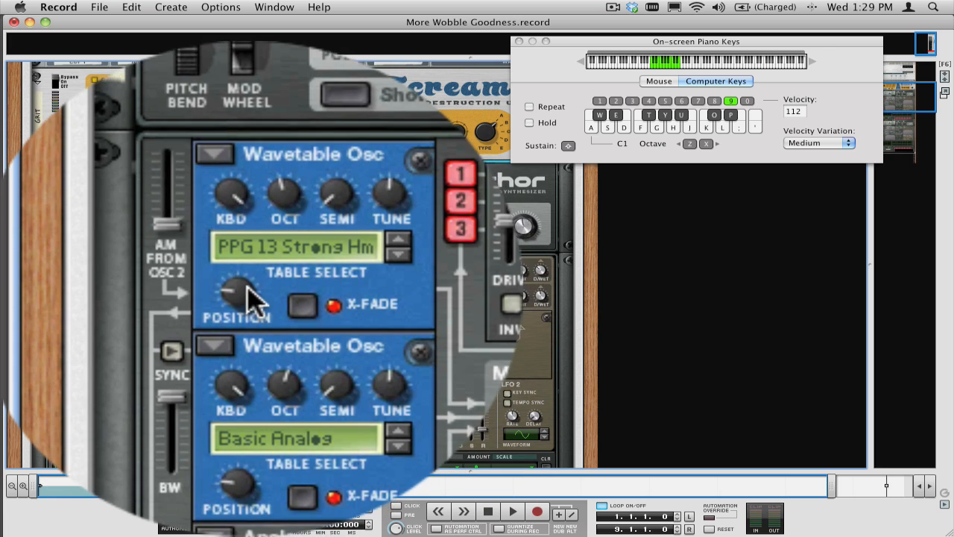
{"action": "left_click", "coordinate": [295, 438]}
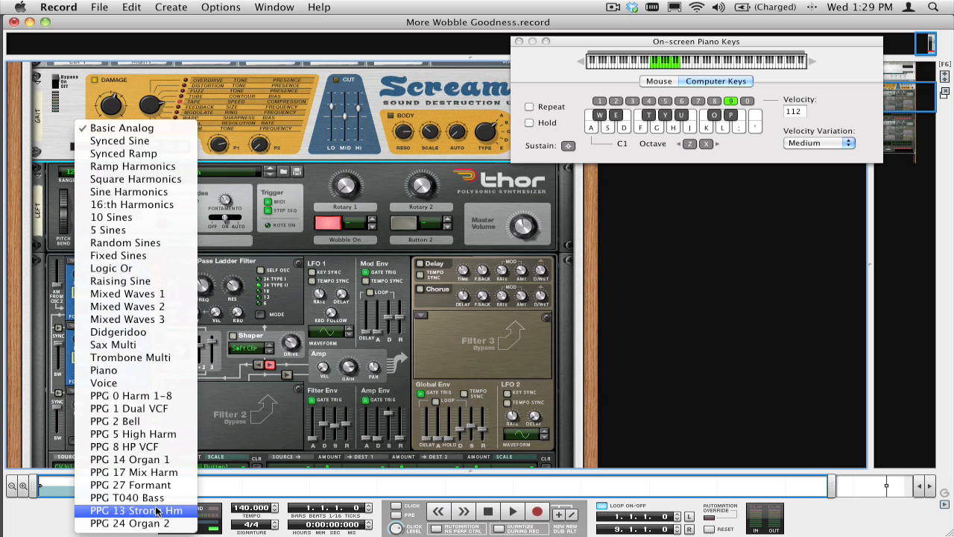
{"action": "left_click", "coordinate": [138, 510]}
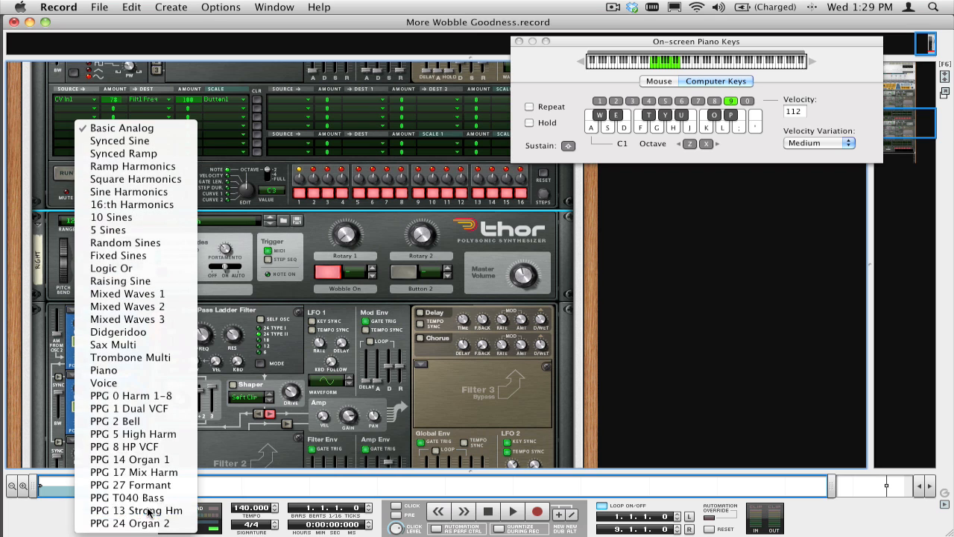
Step: Load a PPG wavetable and PPG 14 Organ 1 into the other Thor's two oscillators
{"action": "left_click", "coordinate": [135, 510]}
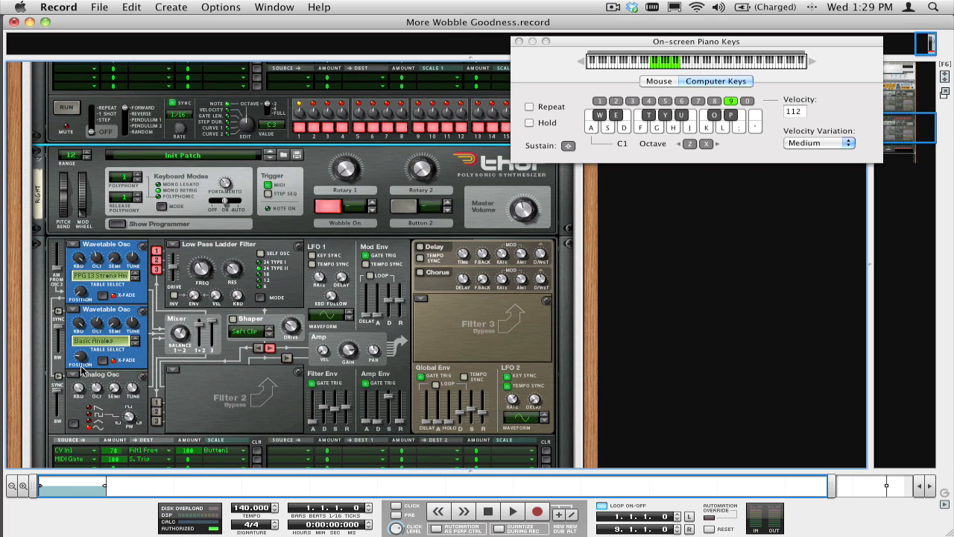
{"action": "left_click", "coordinate": [104, 340]}
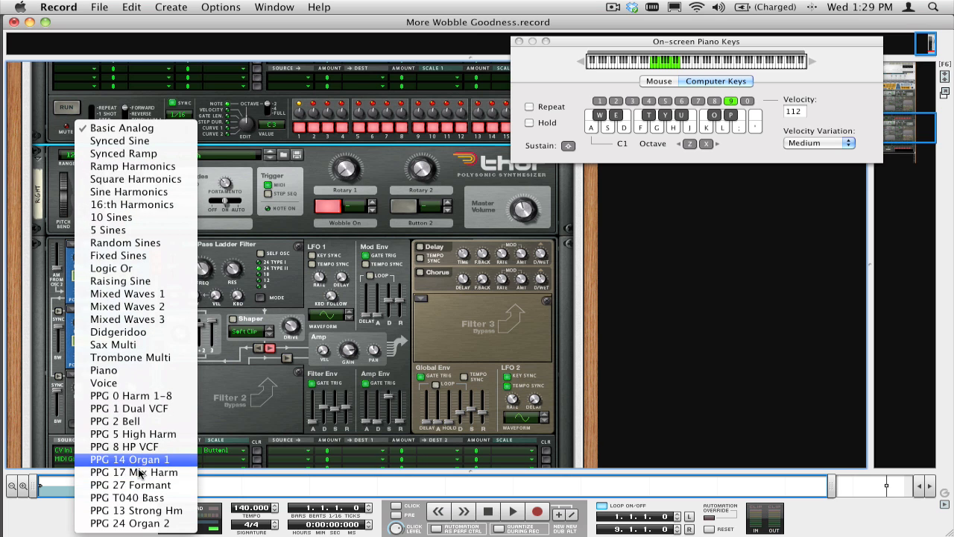
{"action": "left_click", "coordinate": [137, 510]}
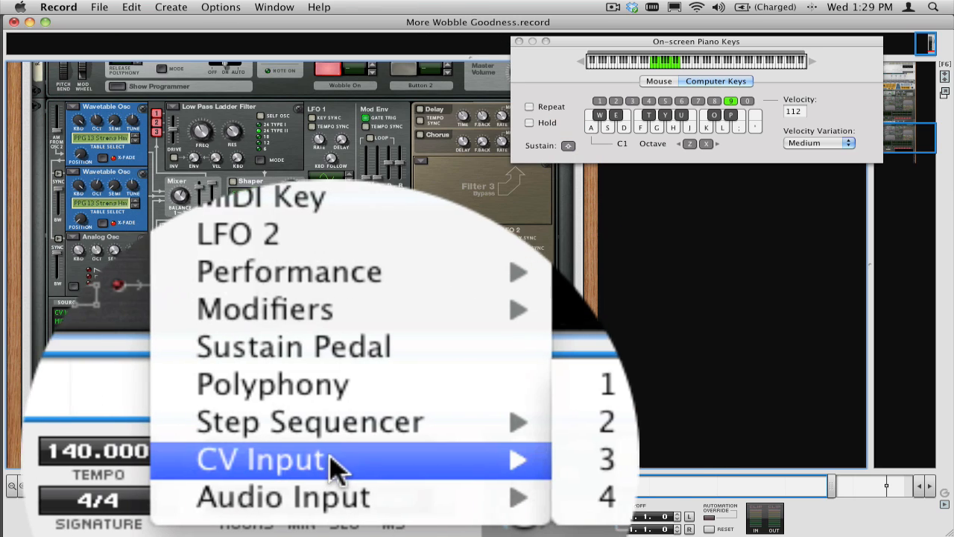
Step: Route CV Input to Osc 1 Pos and Osc 2 Pos in the first Thor's mod matrix
{"action": "left_click", "coordinate": [261, 459]}
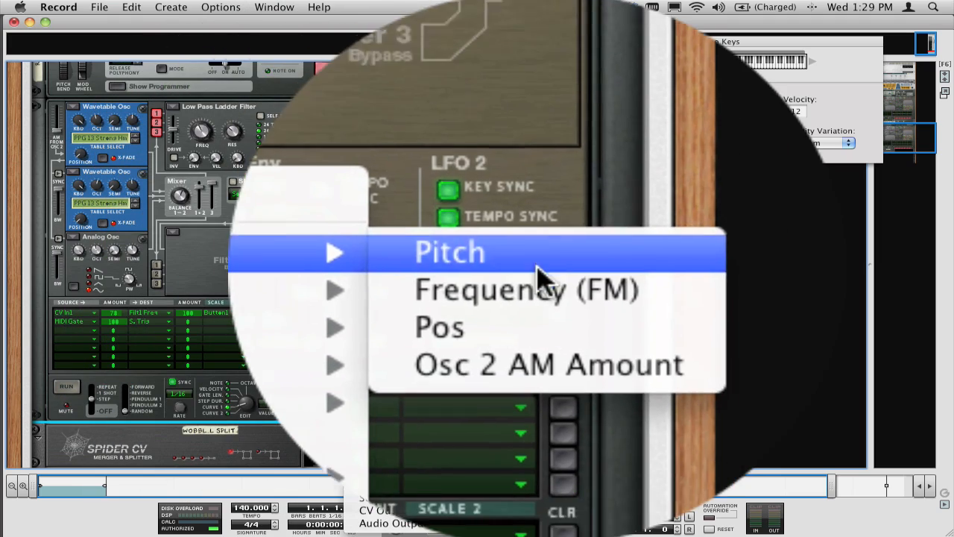
{"action": "left_click", "coordinate": [438, 327]}
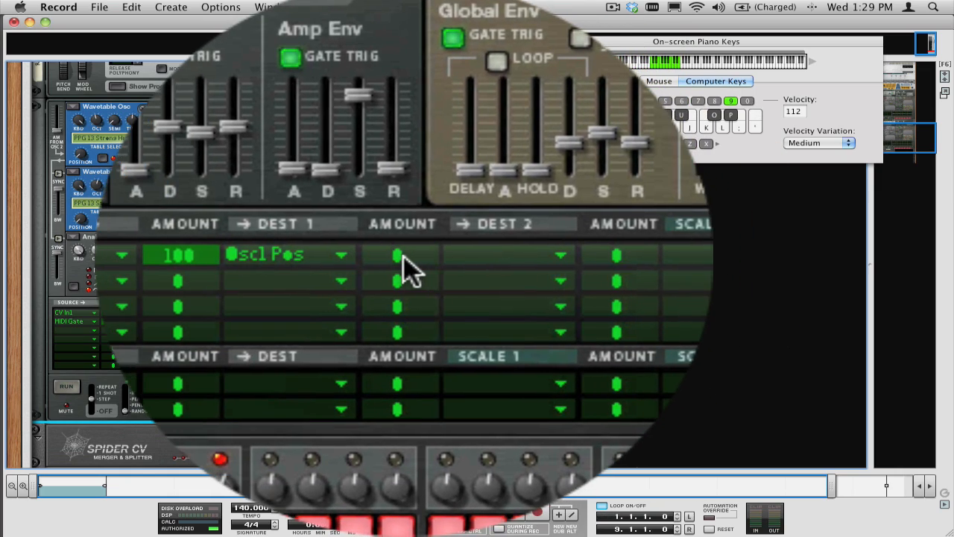
{"action": "left_click", "coordinate": [560, 257]}
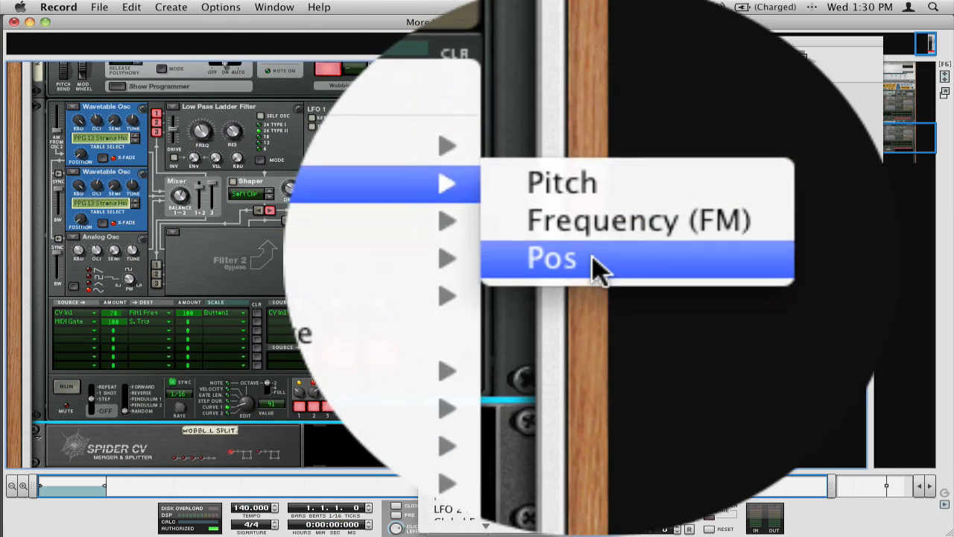
{"action": "left_click", "coordinate": [552, 257]}
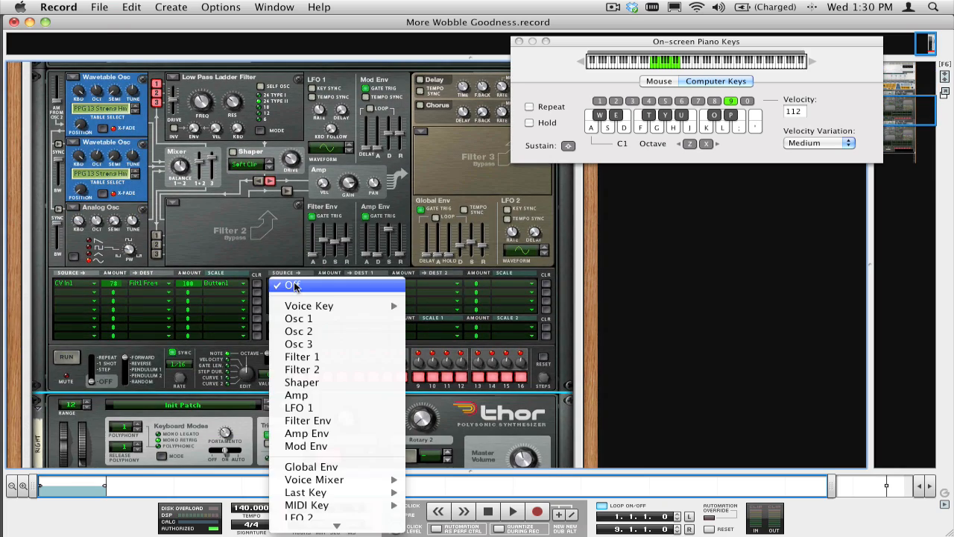
{"action": "mouse_move", "coordinate": [313, 480]}
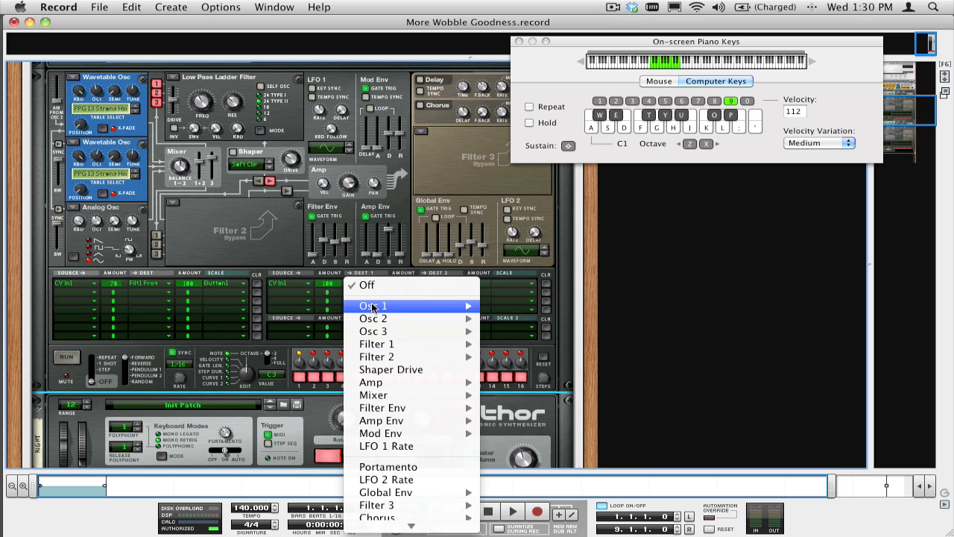
Step: Target Osc 1 Pos and Osc 2 Pos with the CV in the second Thor as well
{"action": "left_click", "coordinate": [373, 305]}
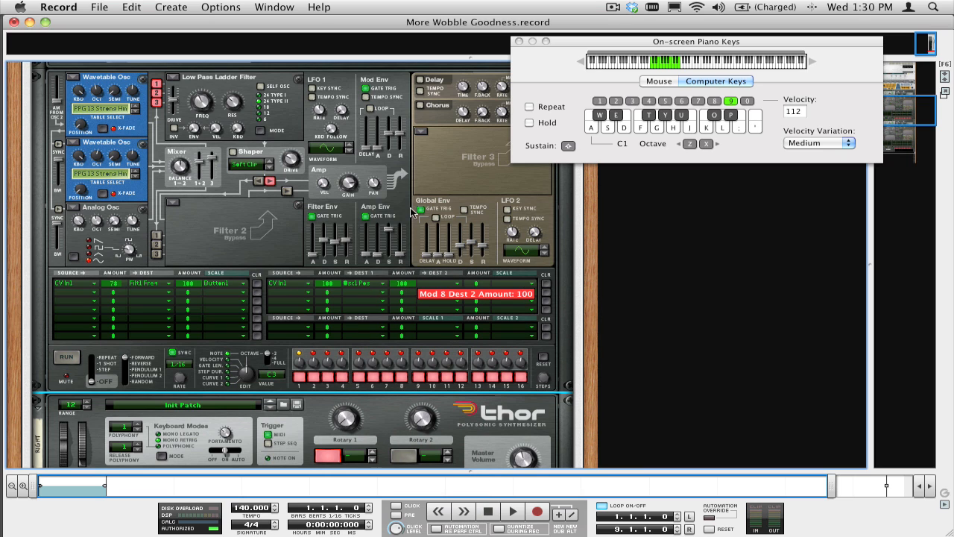
{"action": "left_click", "coordinate": [455, 295]}
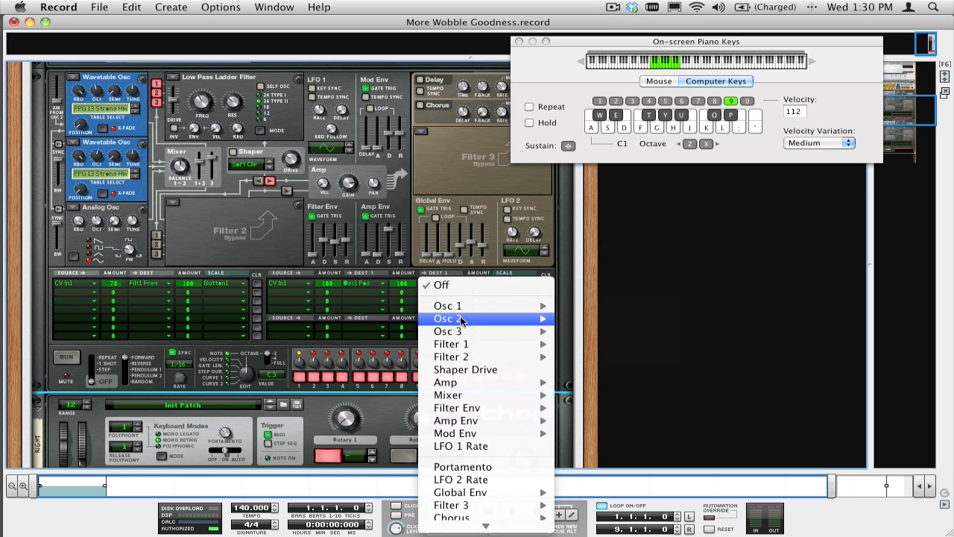
{"action": "left_click", "coordinate": [447, 319]}
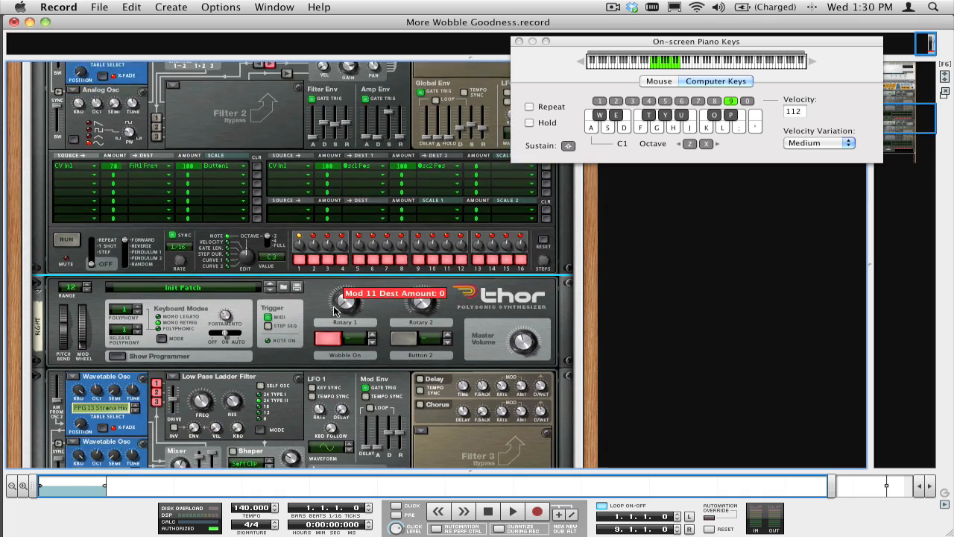
{"action": "scroll", "scroll_direction": "down", "scroll_amount": 3}
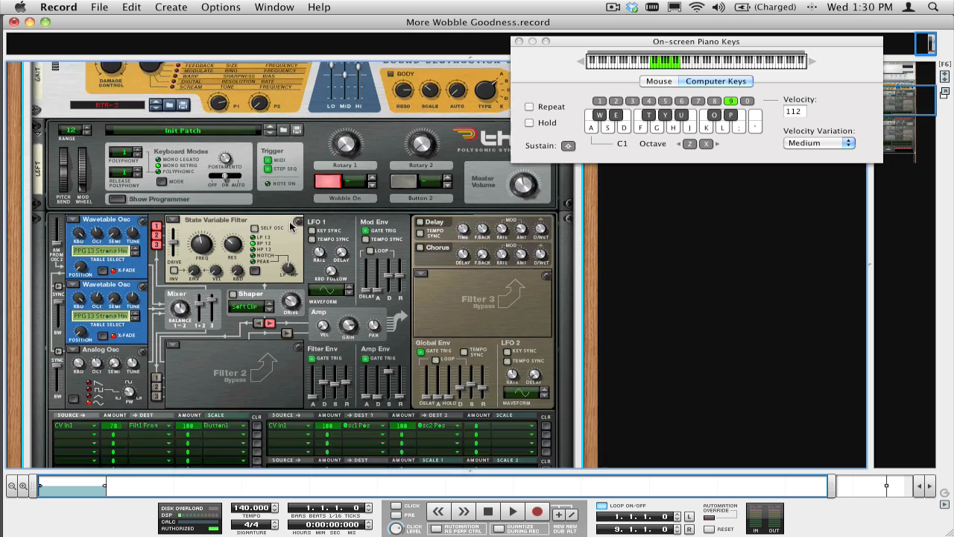
{"action": "scroll", "scroll_direction": "down", "scroll_amount": 3}
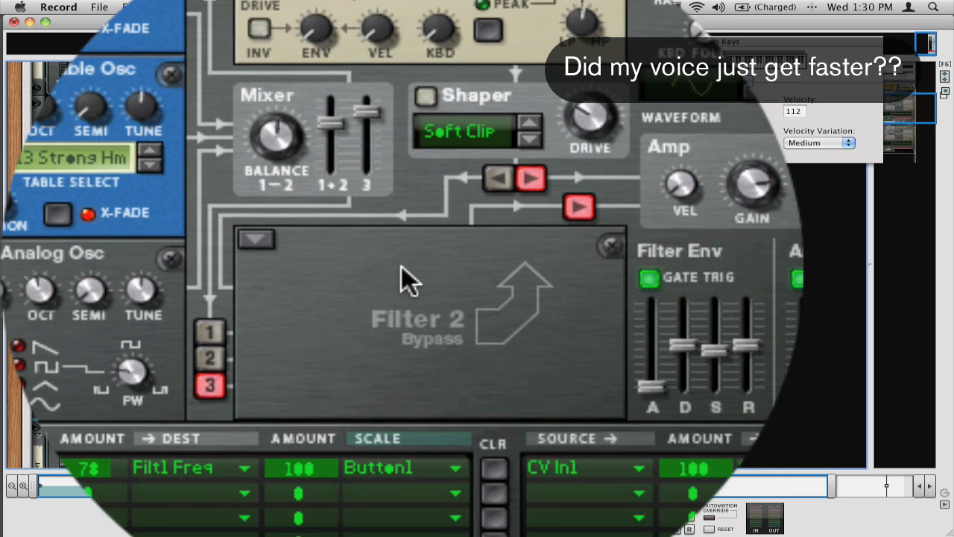
{"action": "scroll", "scroll_direction": "down", "scroll_amount": 3}
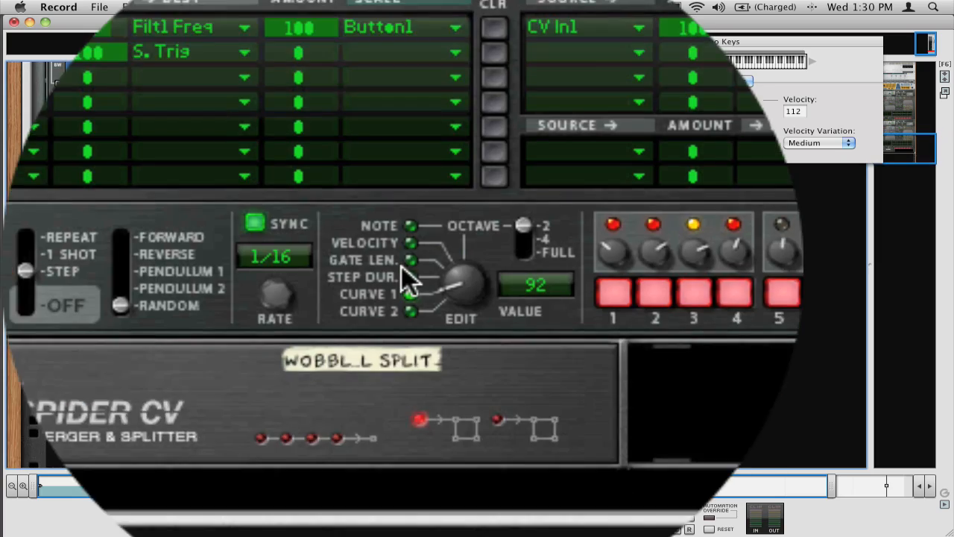